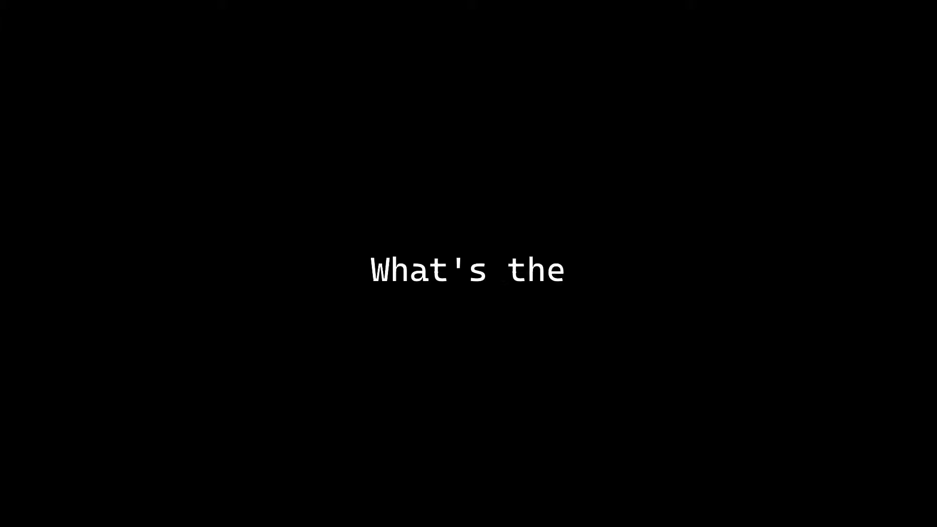
text(formula to)
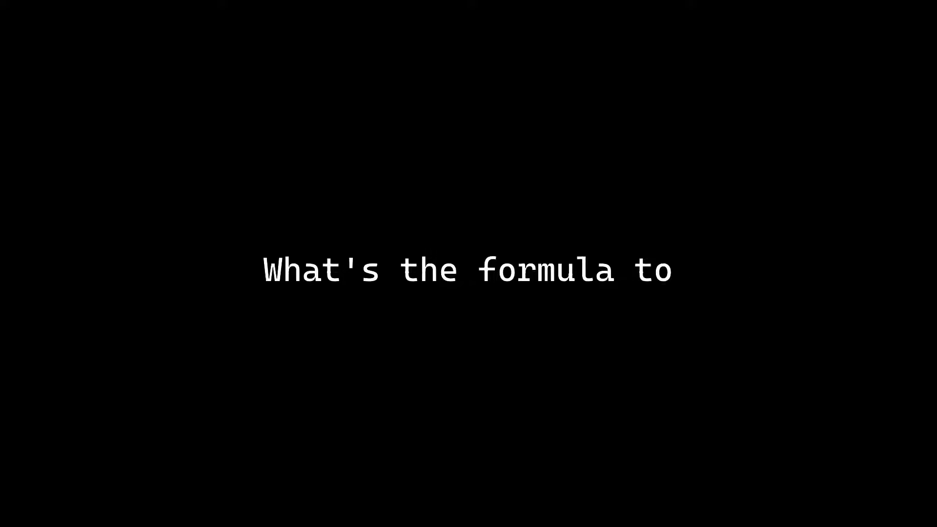